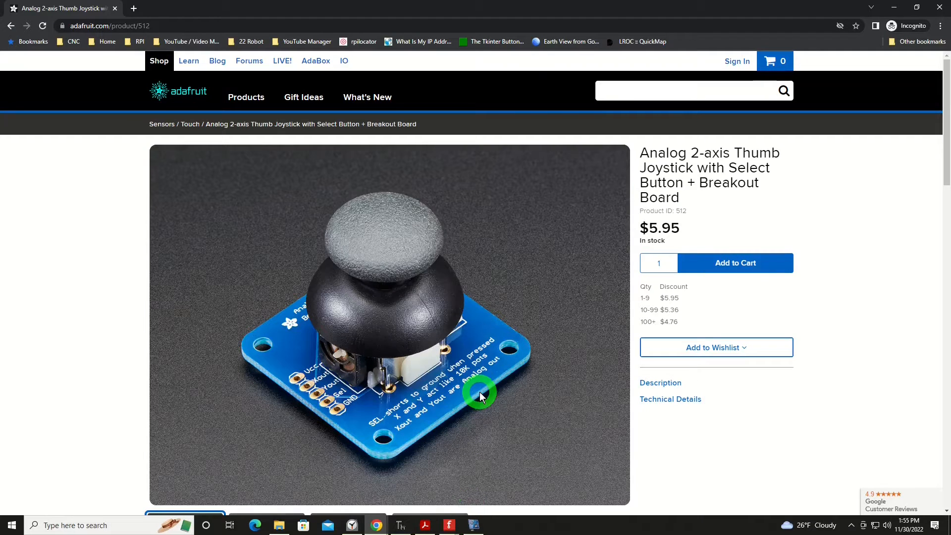
mouse_move(478, 306)
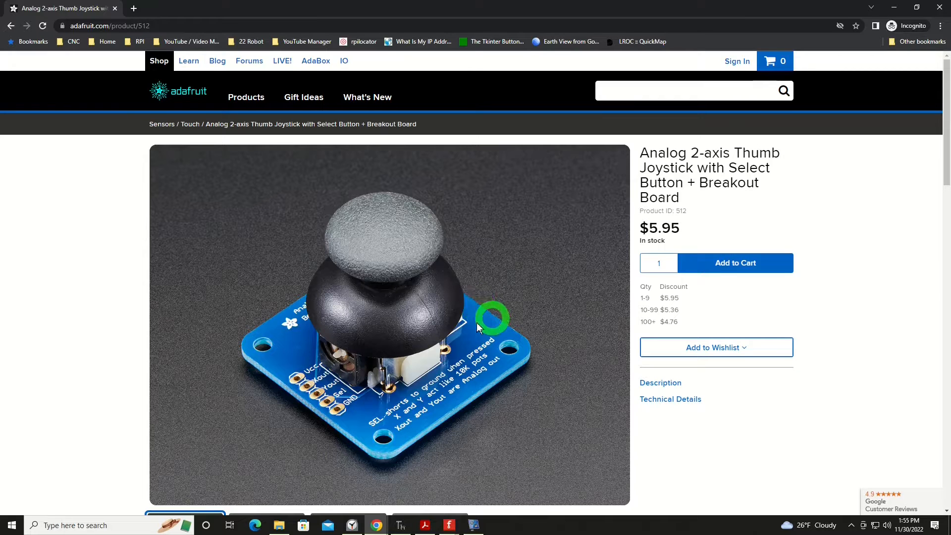
mouse_move(492, 275)
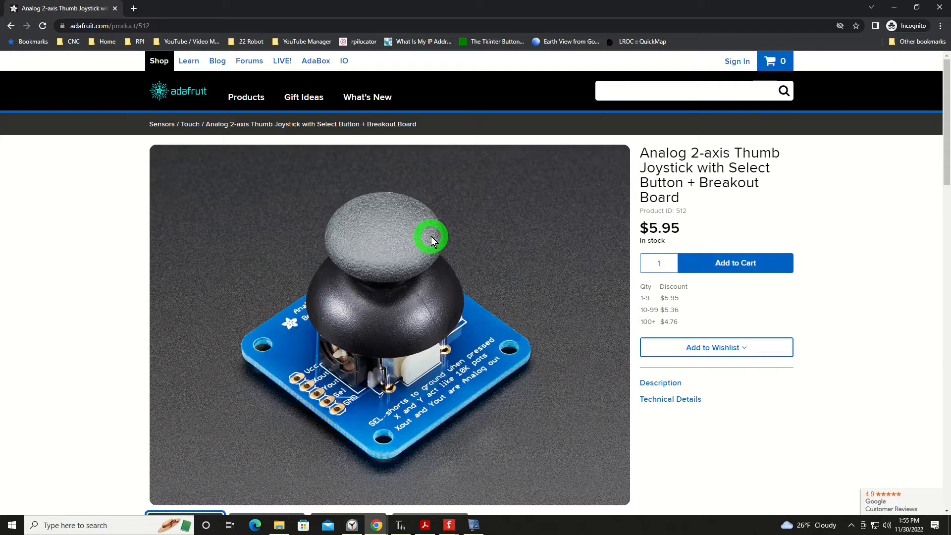
mouse_move(262, 274)
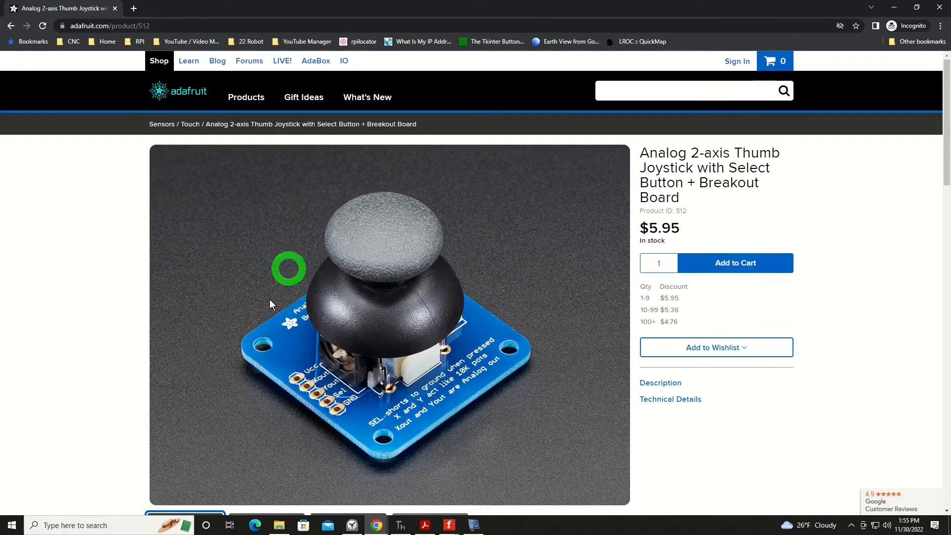
Move the blue wire's Pico-side endpoint one breadboard hole to the left
scroll(down, 3)
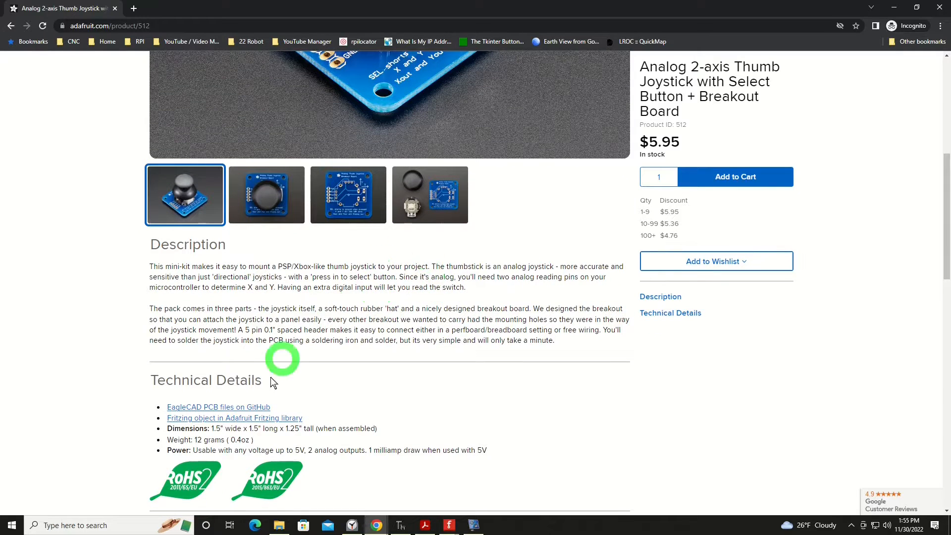
mouse_move(315, 383)
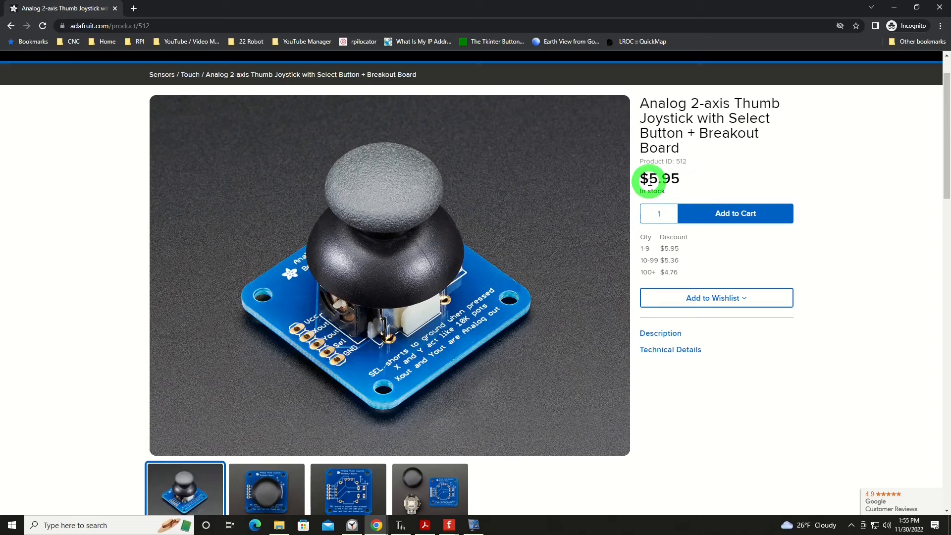
click(472, 525)
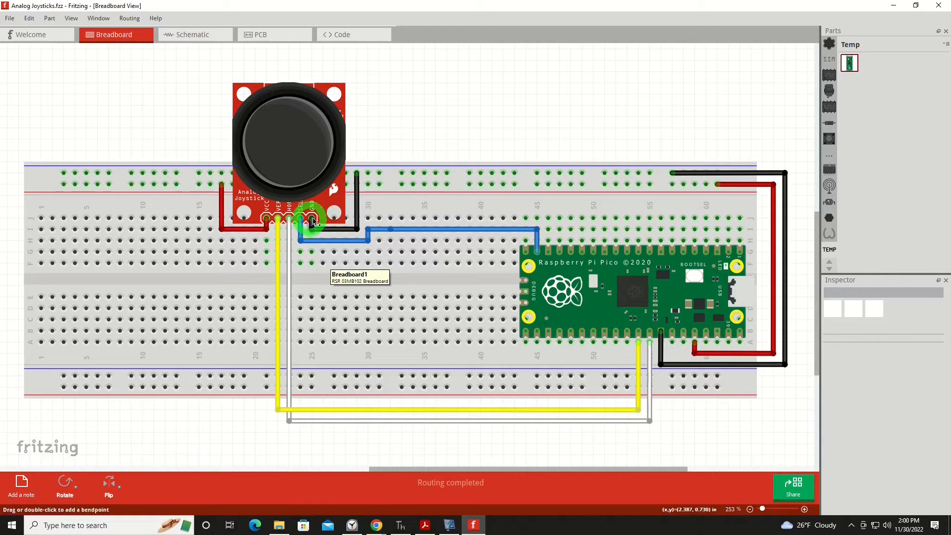
mouse_move(311, 220)
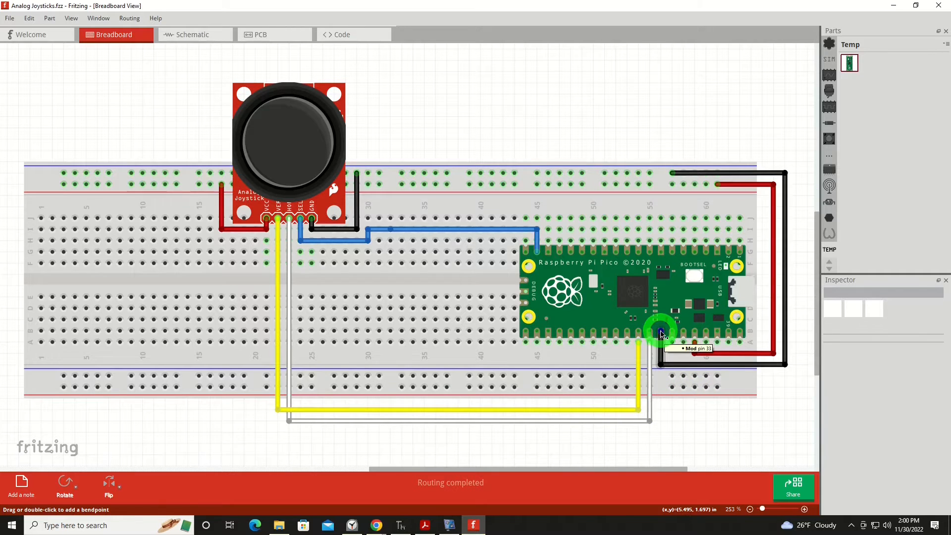
mouse_move(695, 336)
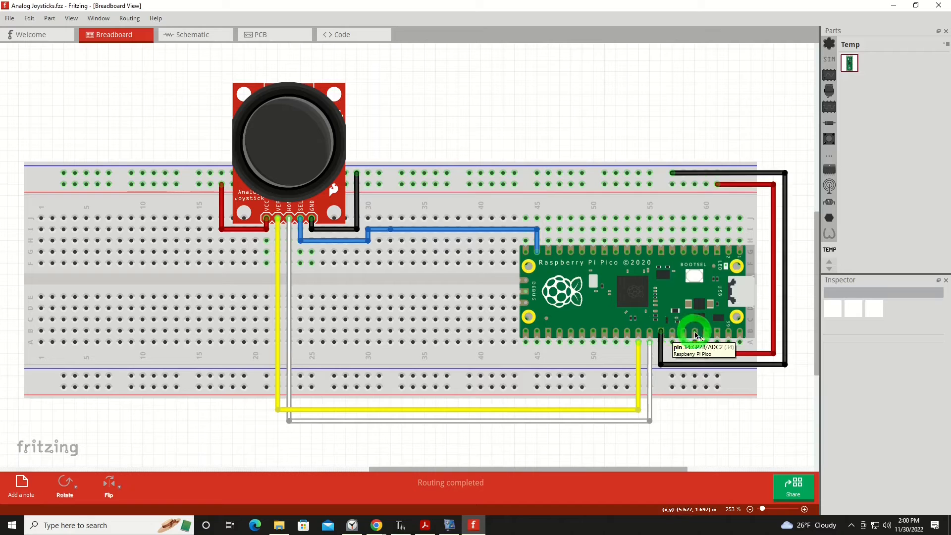
mouse_move(694, 331)
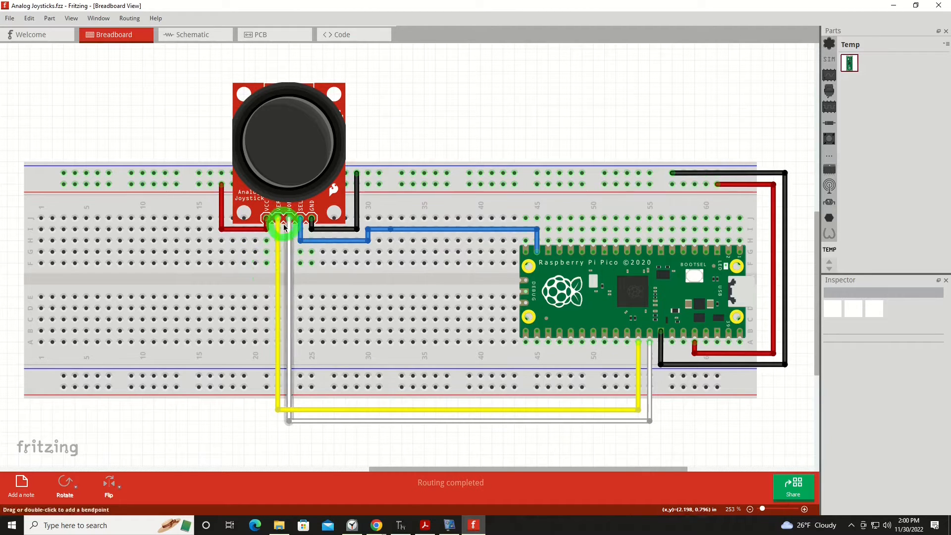
mouse_move(290, 218)
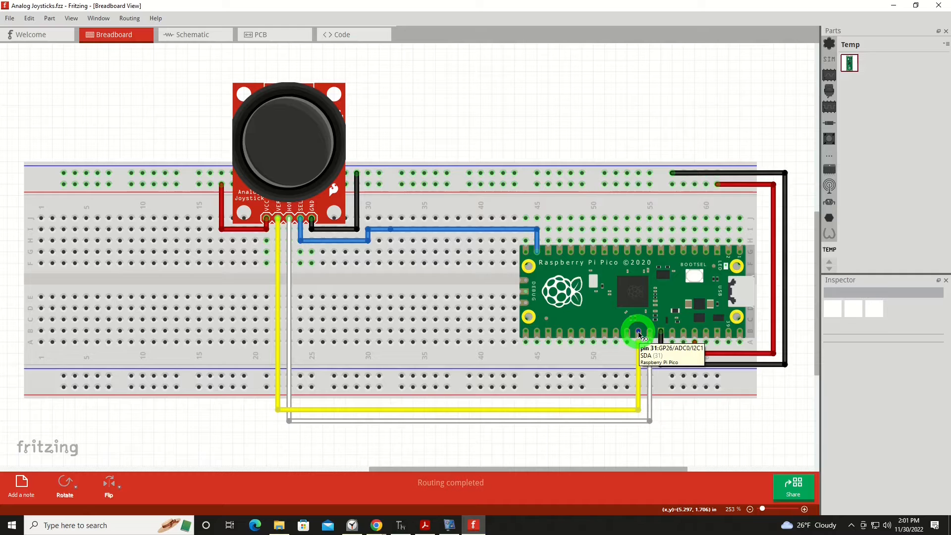
mouse_move(648, 332)
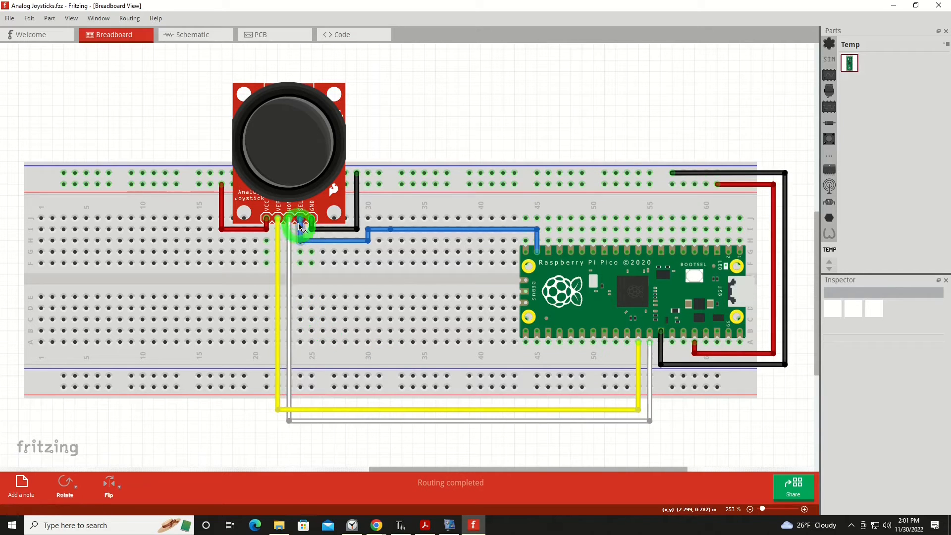
mouse_move(301, 220)
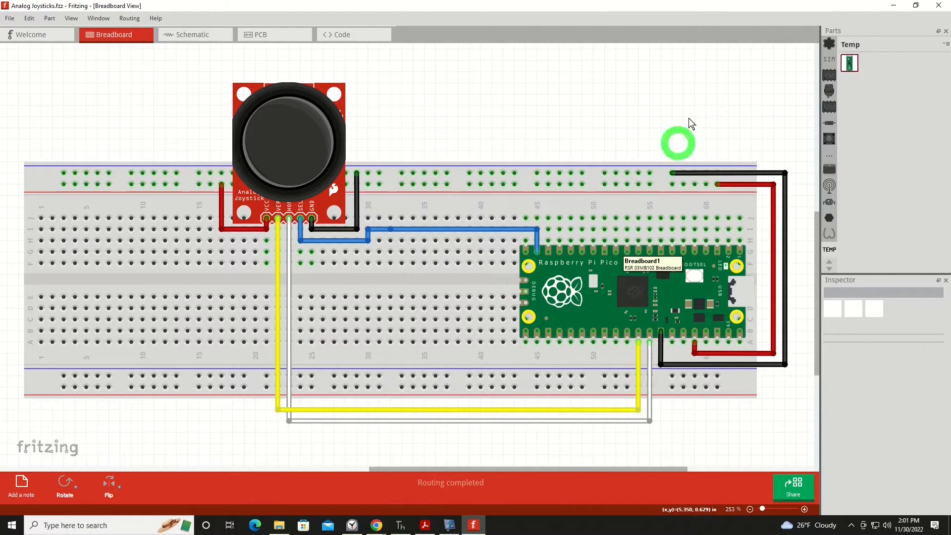
mouse_move(903, 6)
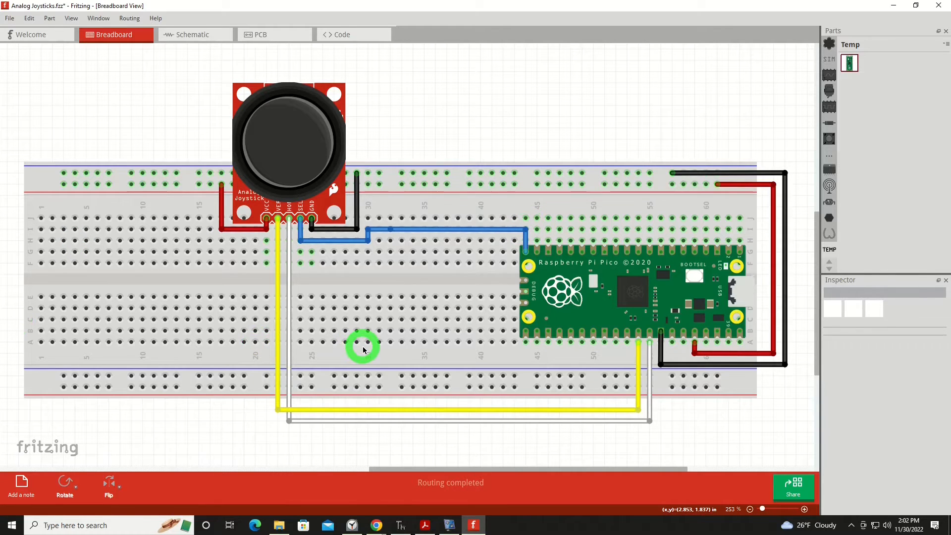
mouse_move(364, 350)
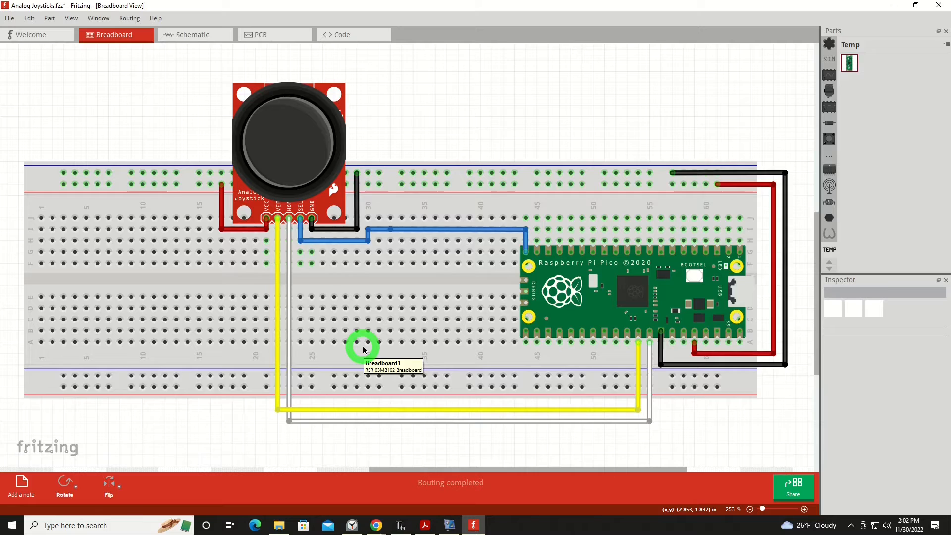
click(400, 525)
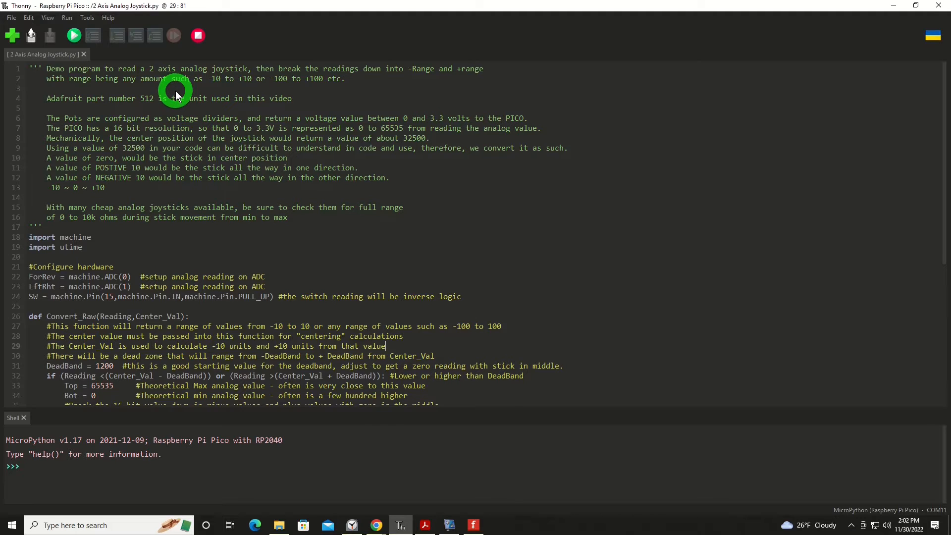
mouse_move(239, 118)
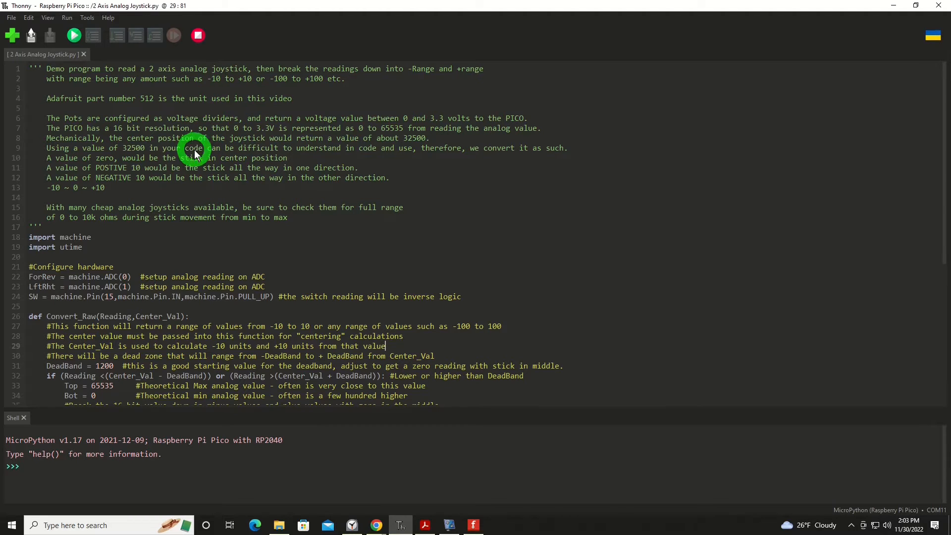
mouse_move(118, 127)
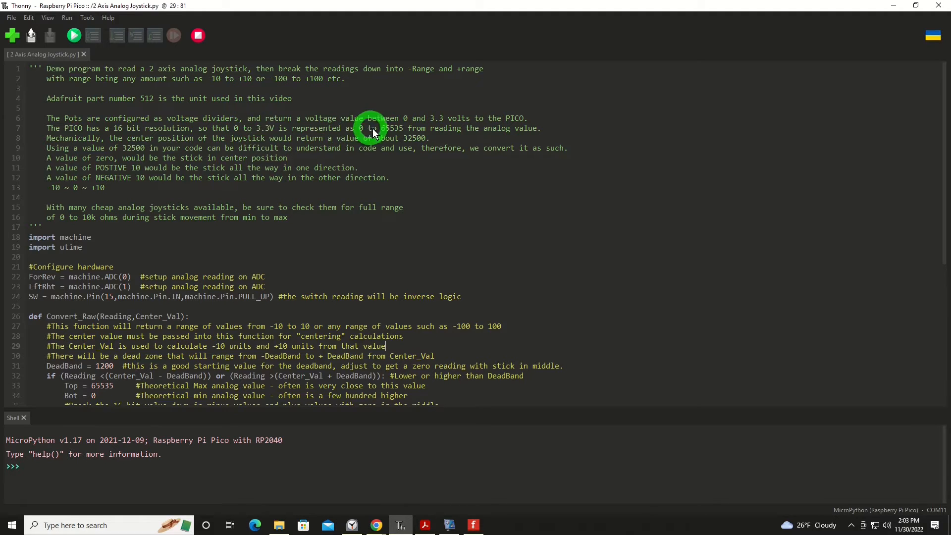
mouse_move(142, 207)
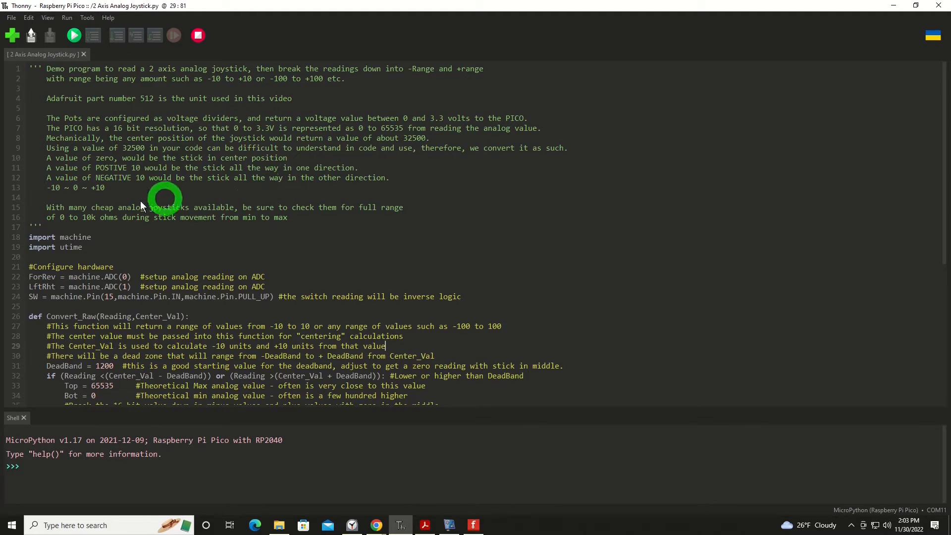
scroll(down, 3)
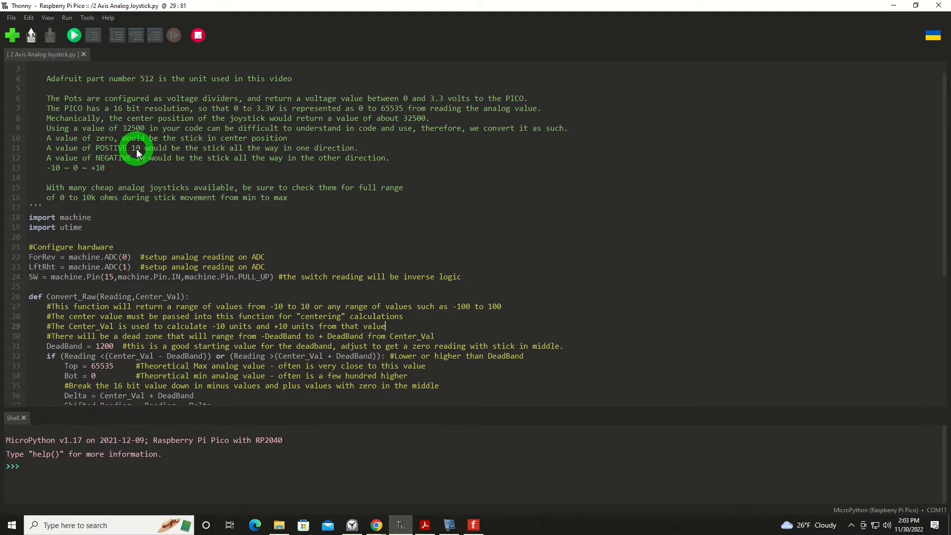
mouse_move(118, 186)
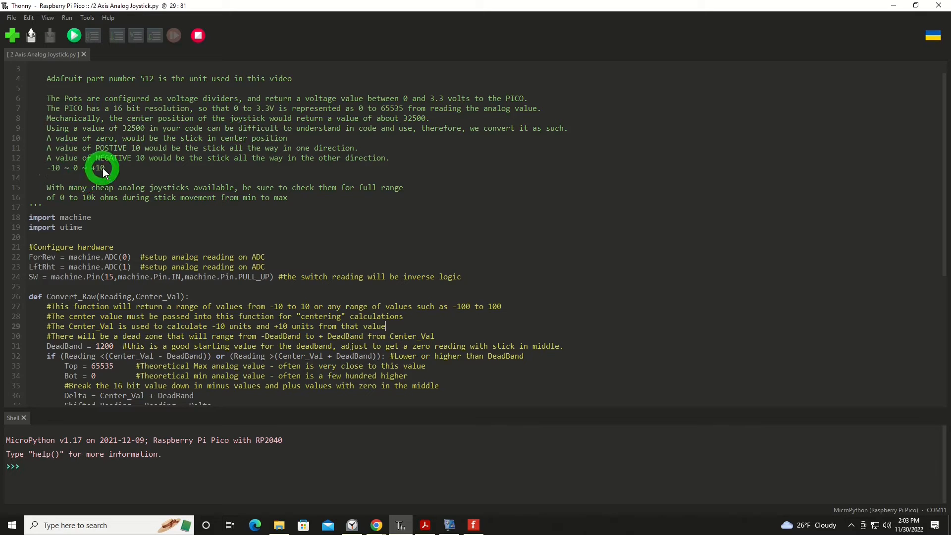
scroll(down, 3)
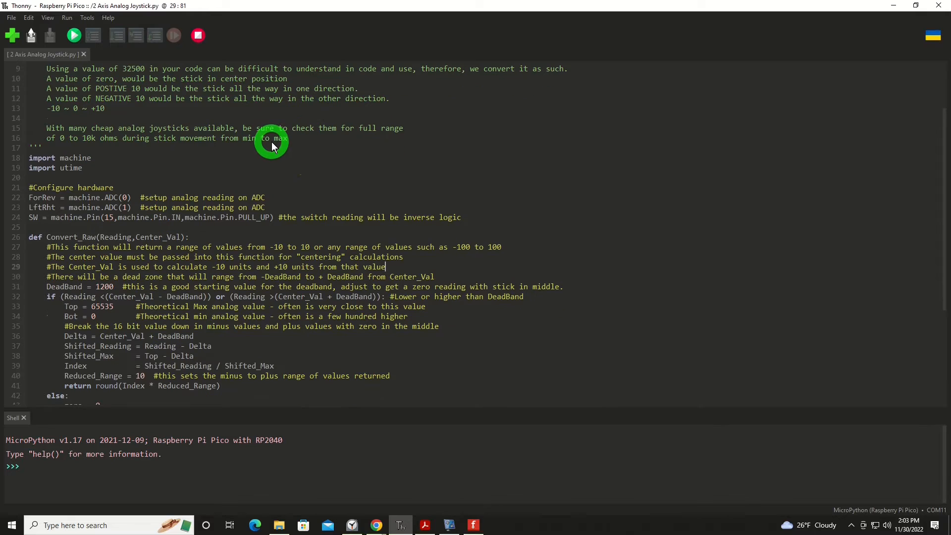
scroll(down, 3)
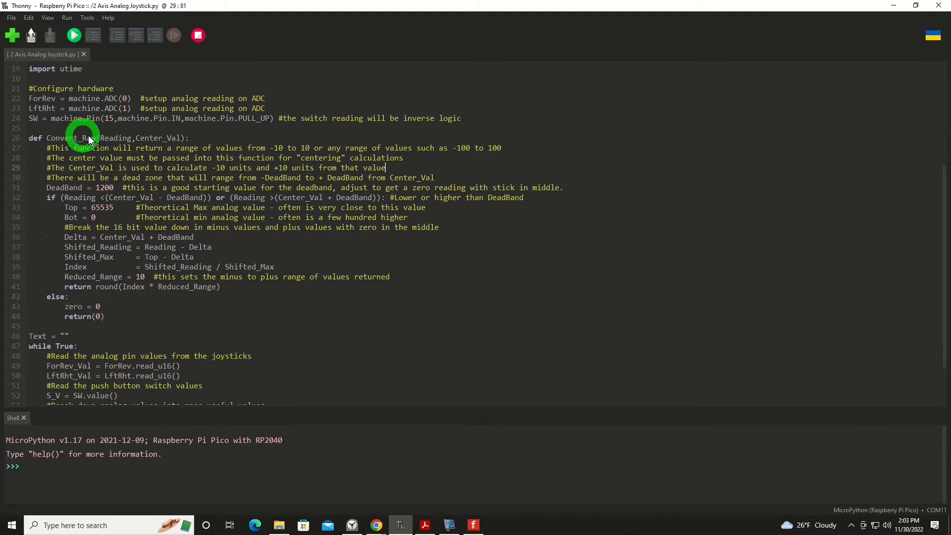
mouse_move(42, 115)
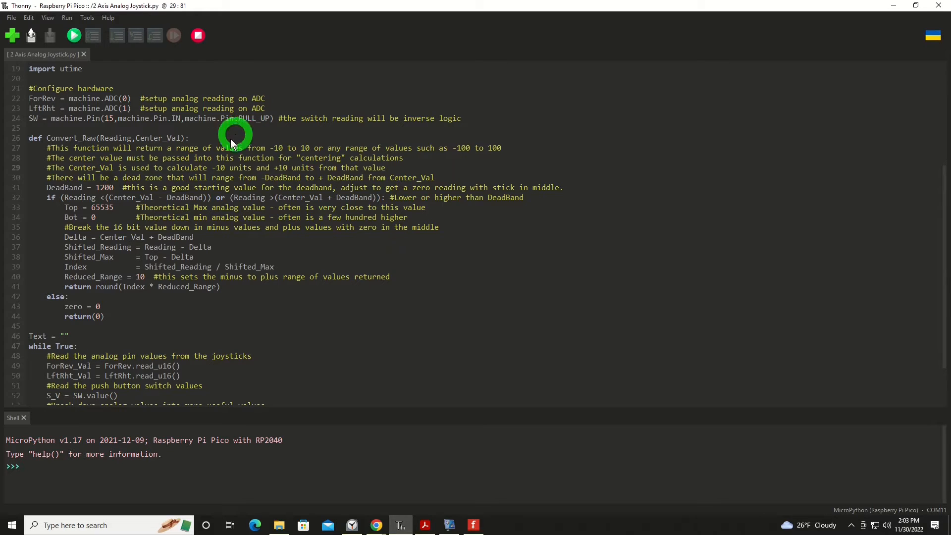
scroll(down, 3)
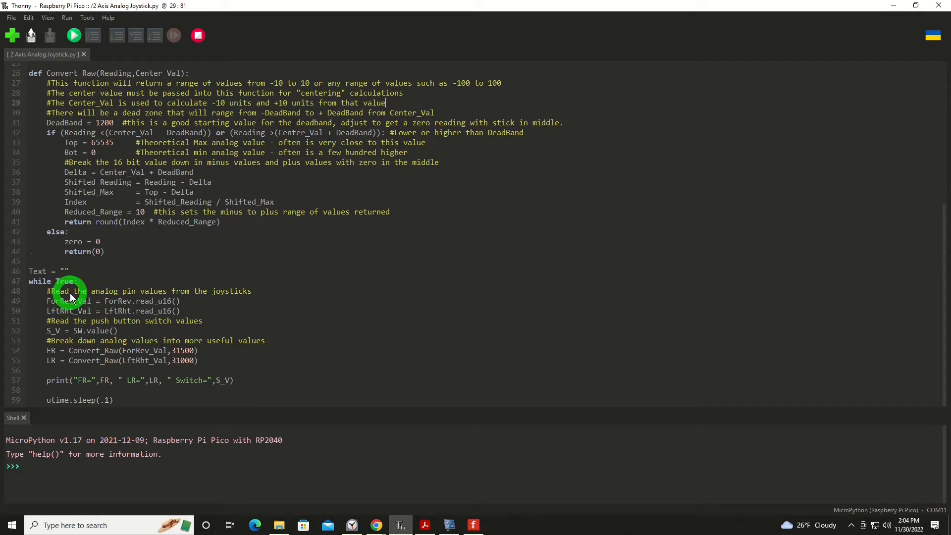
mouse_move(196, 297)
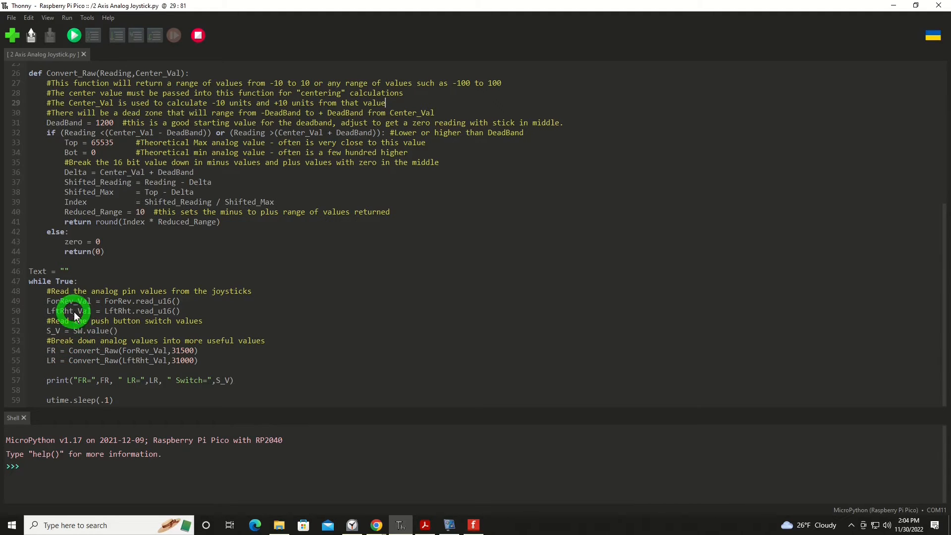
mouse_move(63, 354)
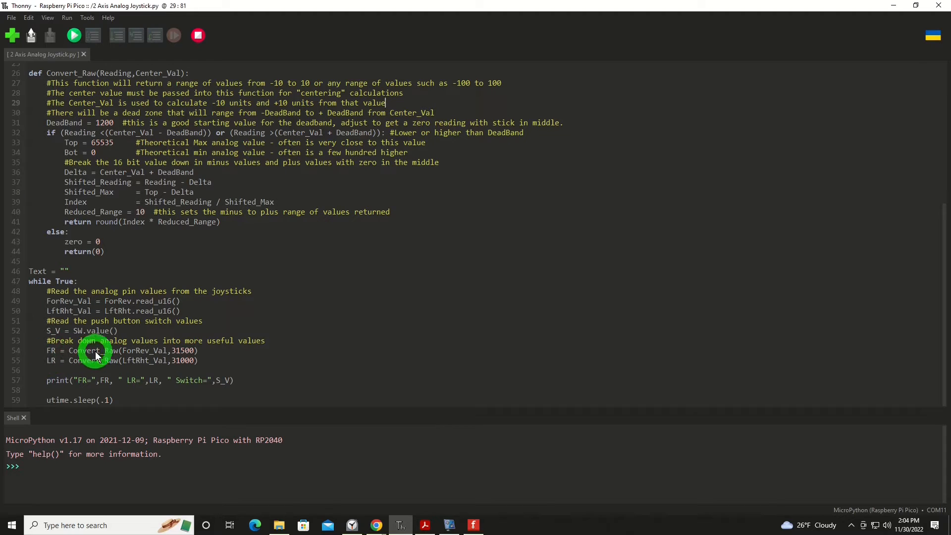
mouse_move(108, 355)
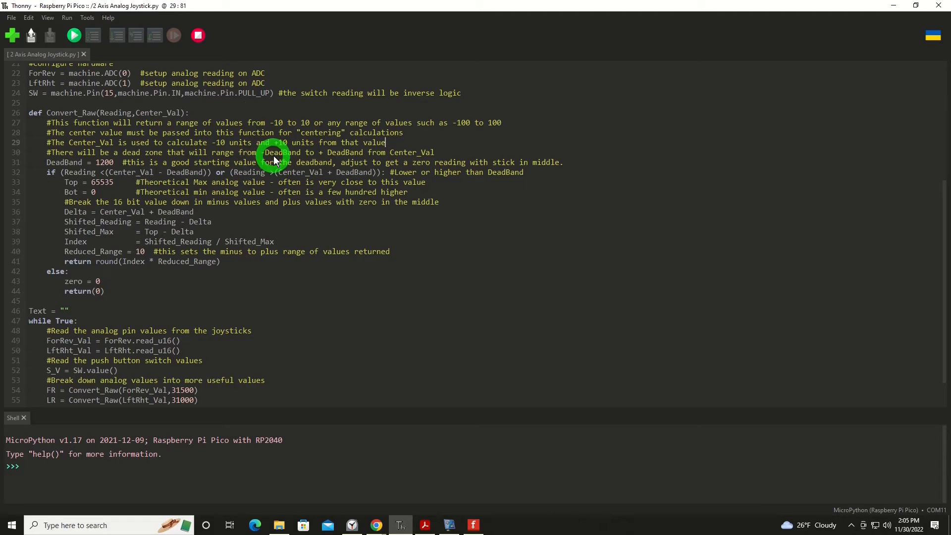
click(276, 158)
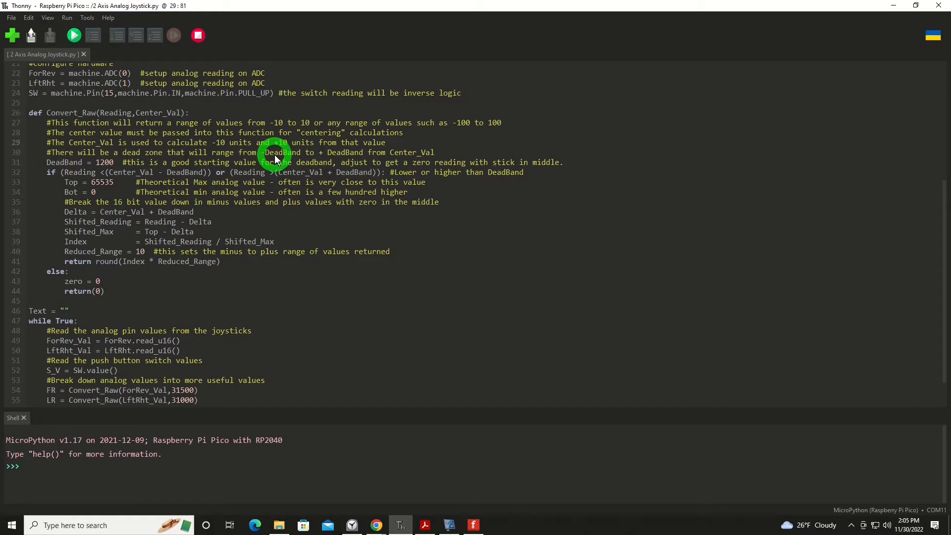
click(384, 142)
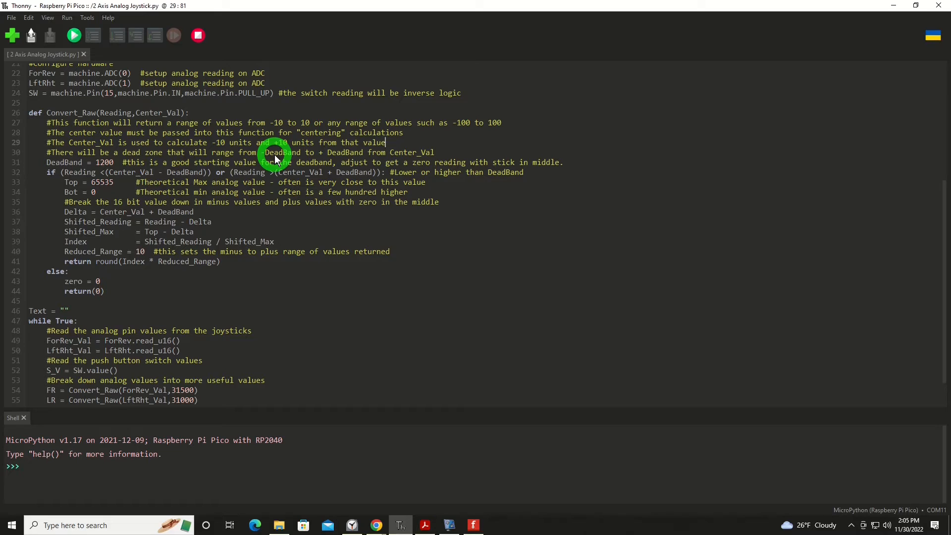
mouse_move(245, 157)
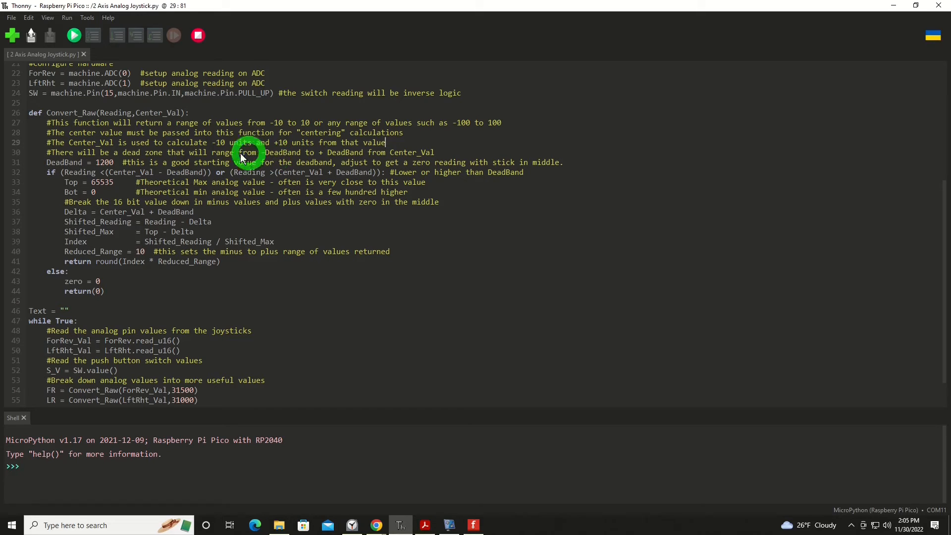
mouse_move(97, 171)
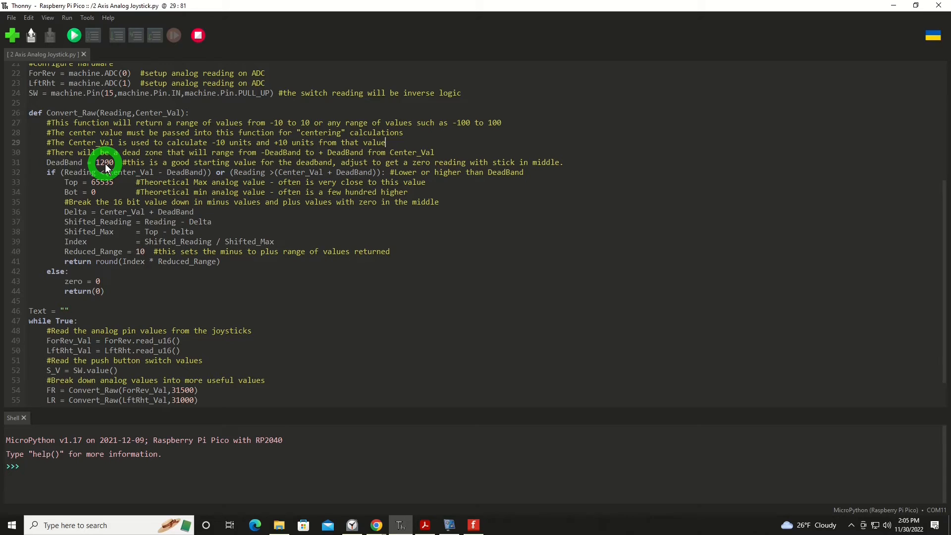
mouse_move(91, 200)
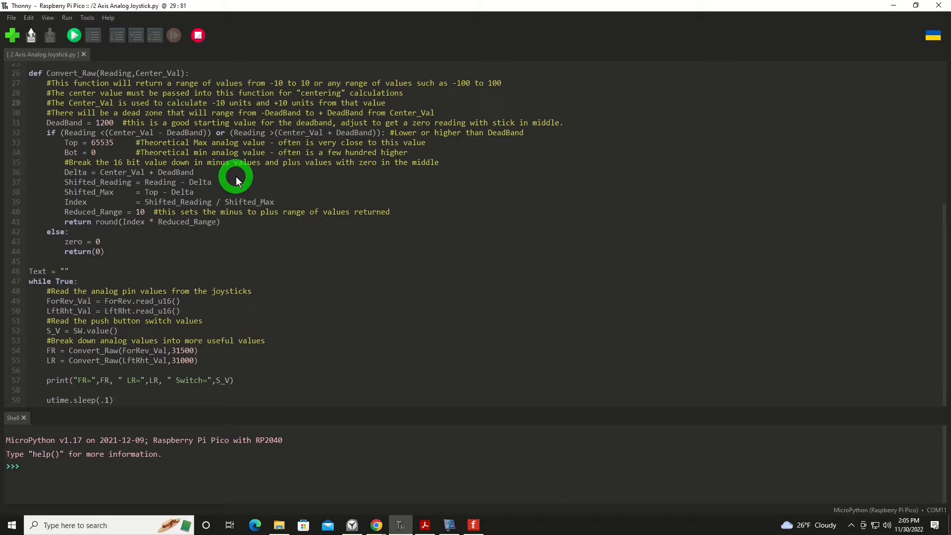
click(384, 102)
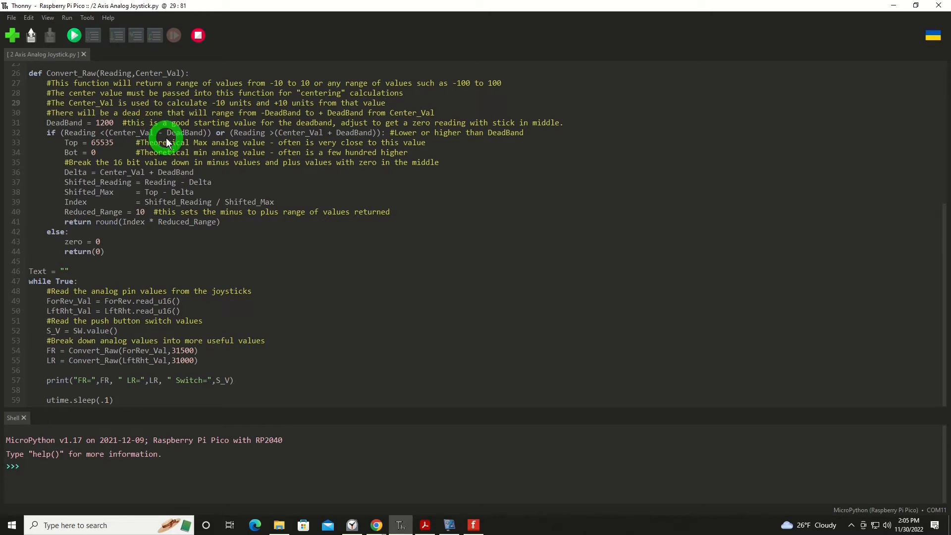
mouse_move(243, 139)
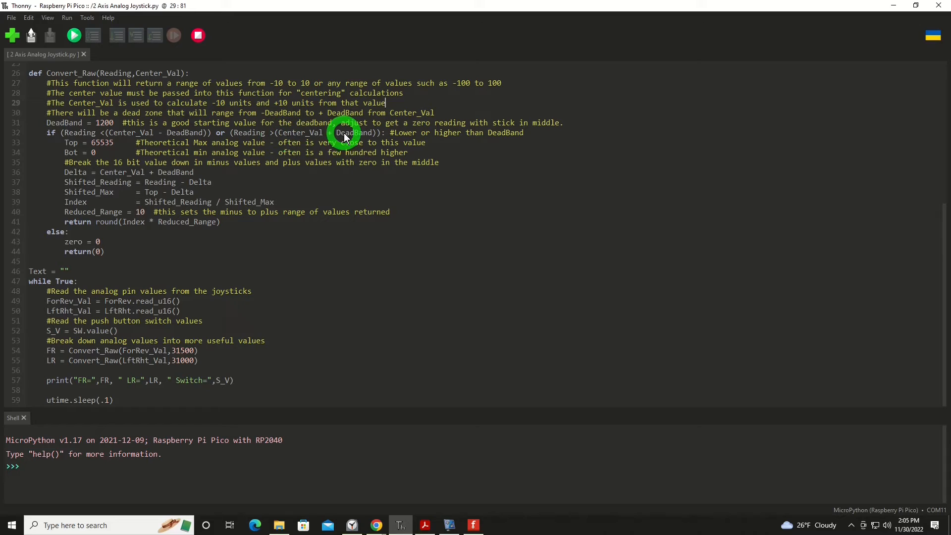
mouse_move(363, 136)
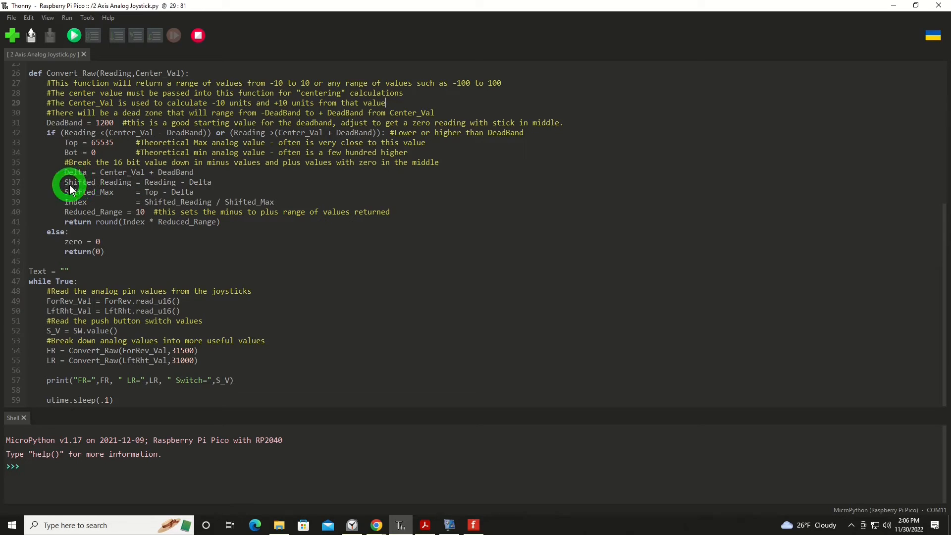
mouse_move(154, 182)
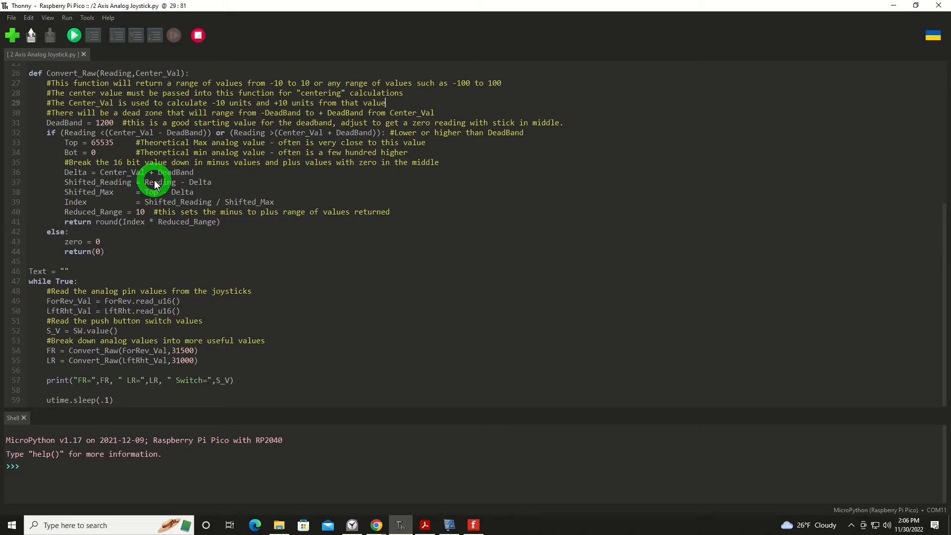
mouse_move(112, 90)
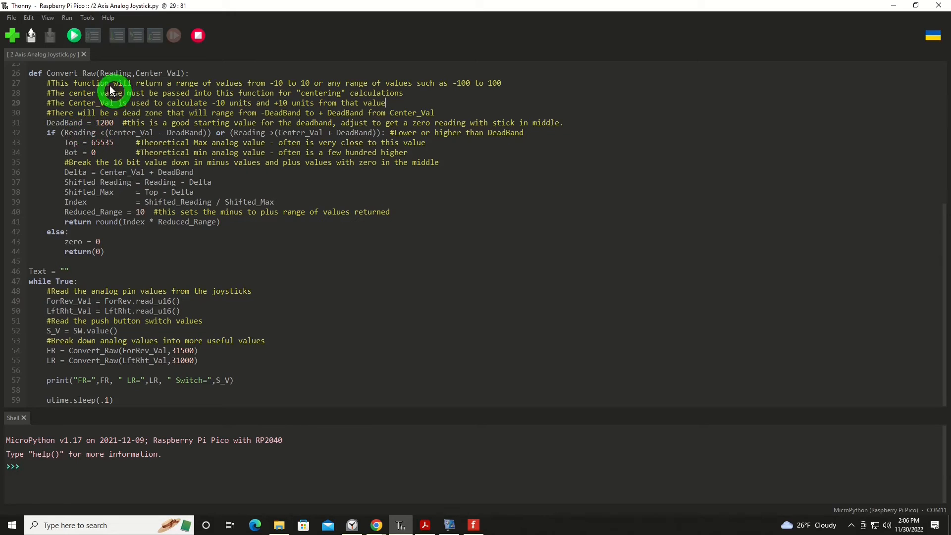
mouse_move(157, 185)
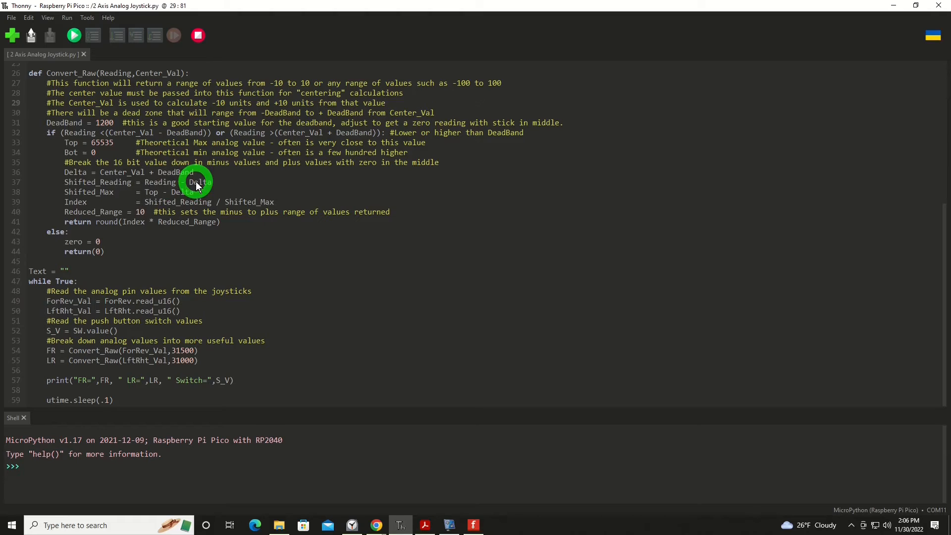
click(385, 102)
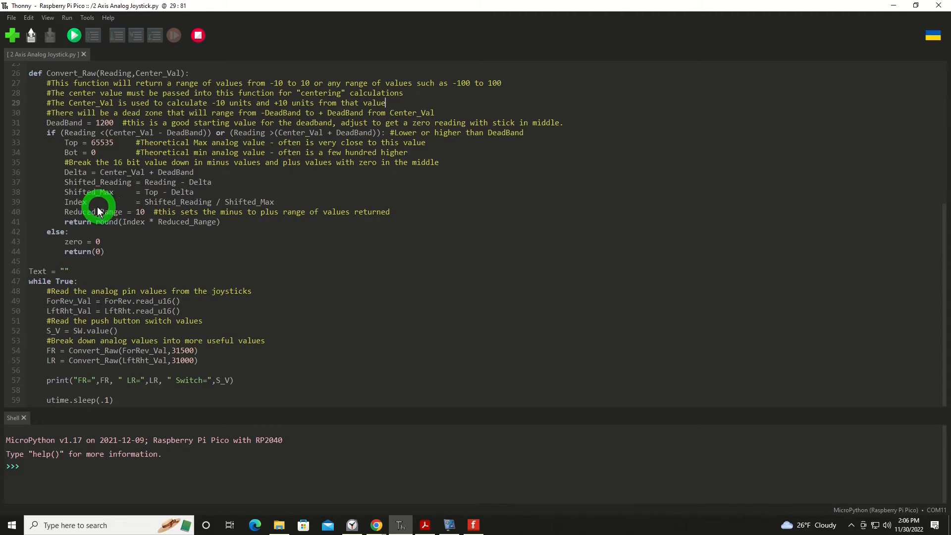
mouse_move(72, 209)
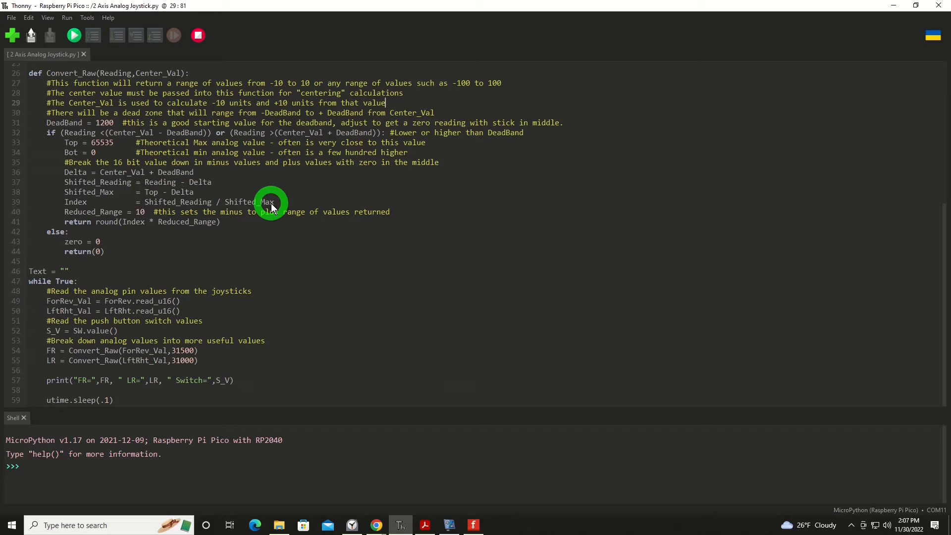
mouse_move(207, 258)
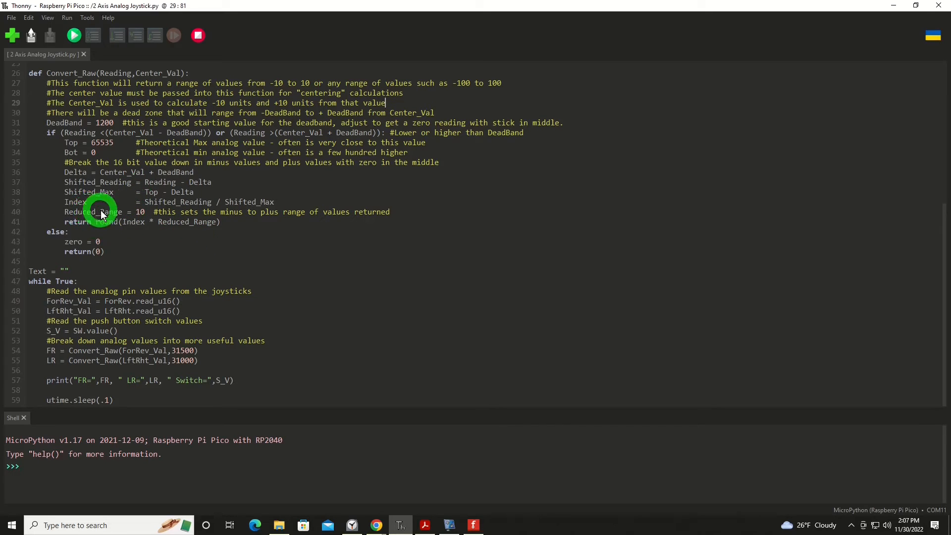
mouse_move(138, 212)
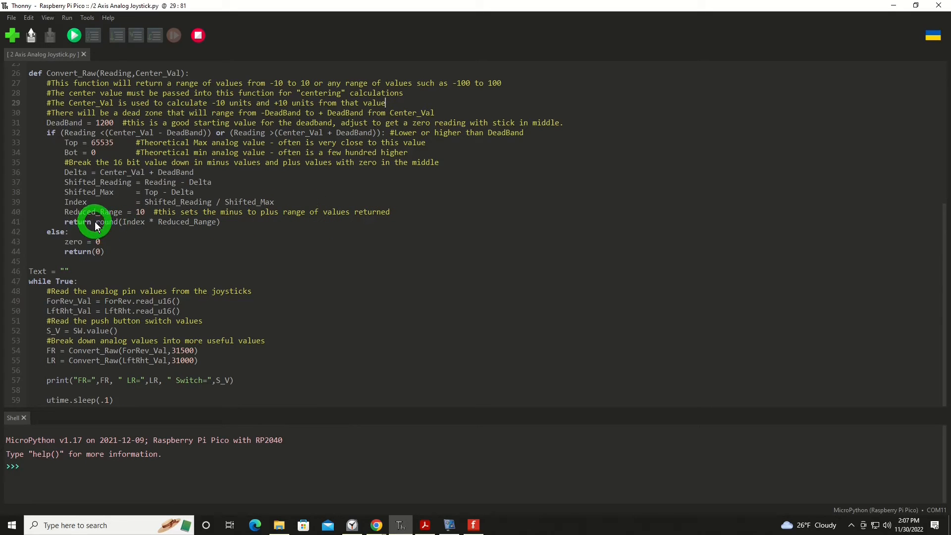
mouse_move(69, 331)
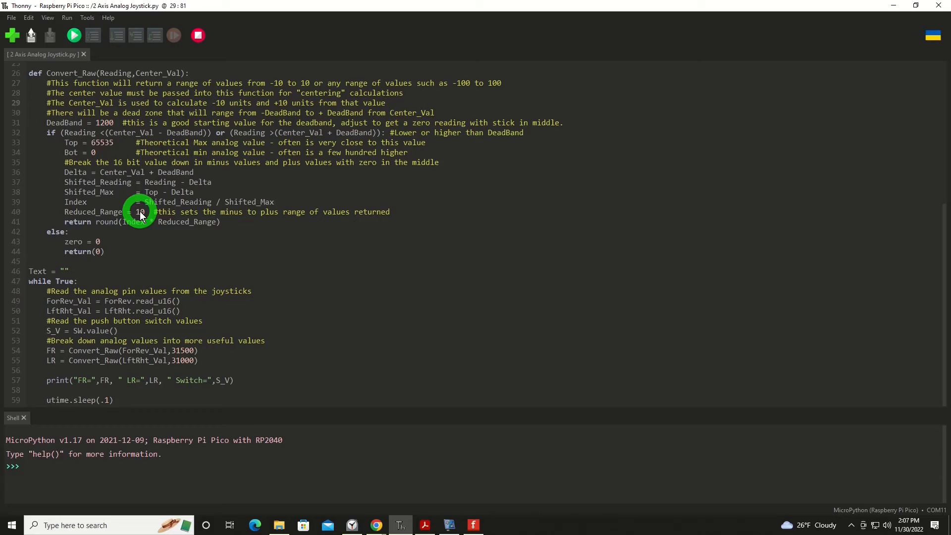
mouse_move(113, 253)
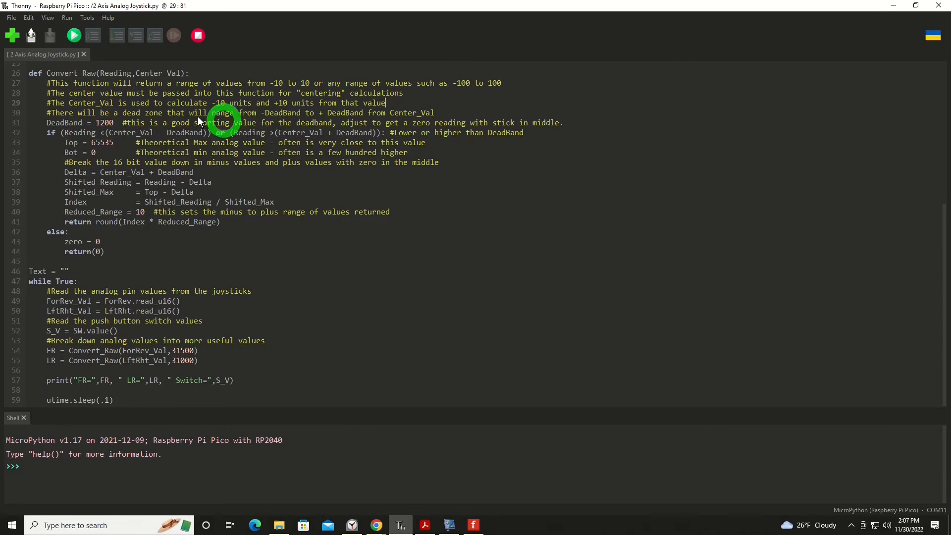
mouse_move(79, 241)
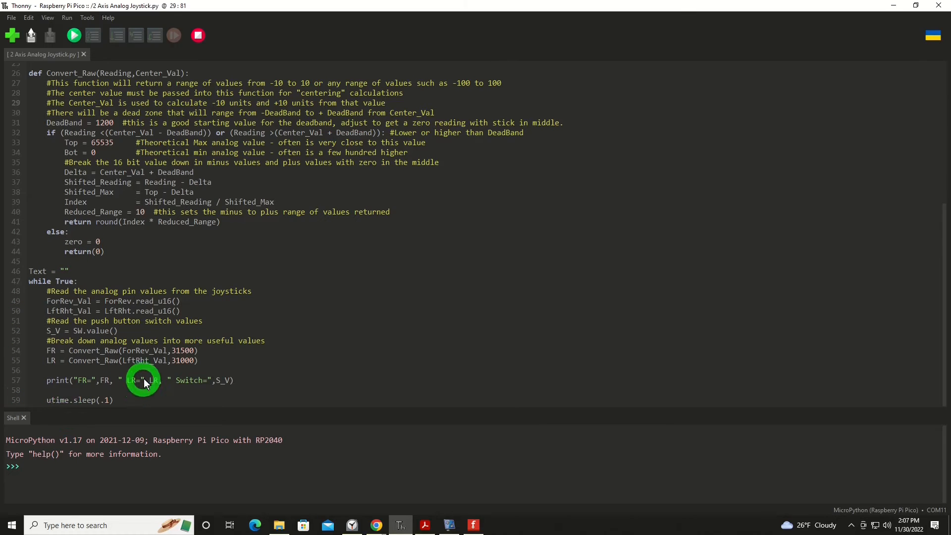
mouse_move(82, 351)
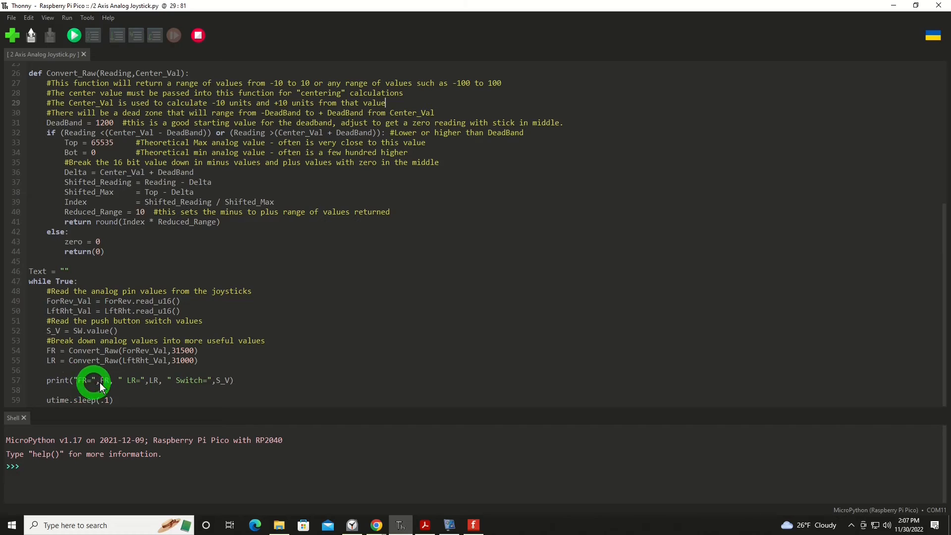
mouse_move(145, 383)
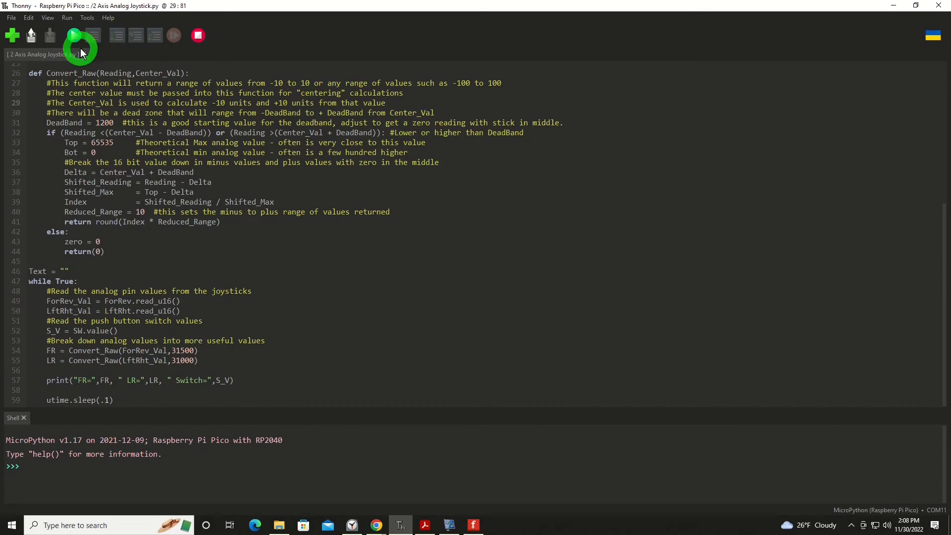
Run the joystick script on the Pico so the shell streams FR=0, LR=0, Switch=1
click(72, 36)
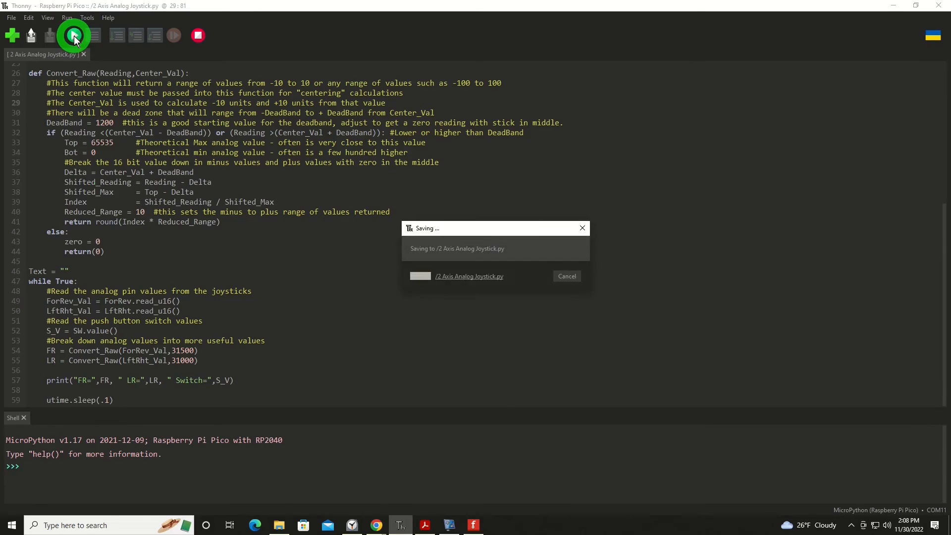
click(72, 36)
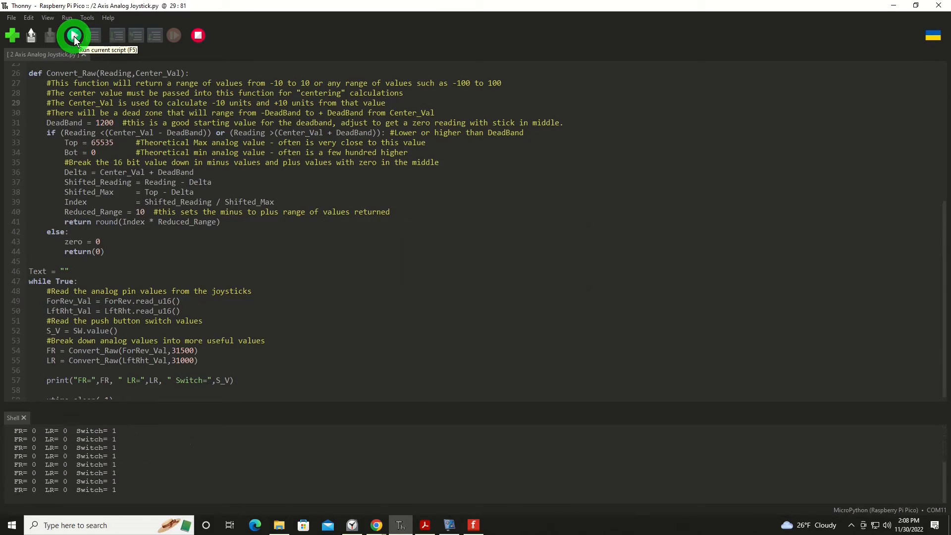